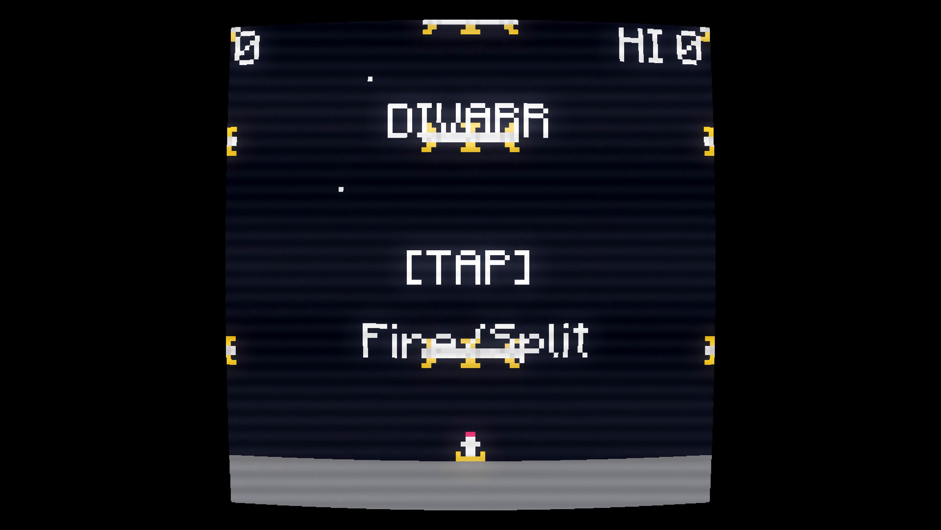
# Start a round from the title screen and shoot through it, reaching a high score of 590
pyautogui.click(469, 267)
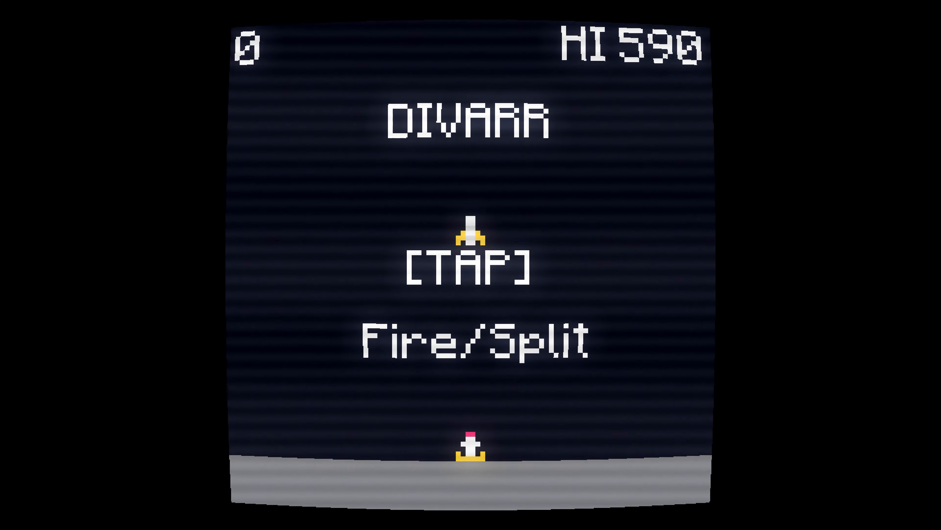
# Start new rounds after each game over, raising HI to 1711 and beginning a fresh wave
pyautogui.click(470, 448)
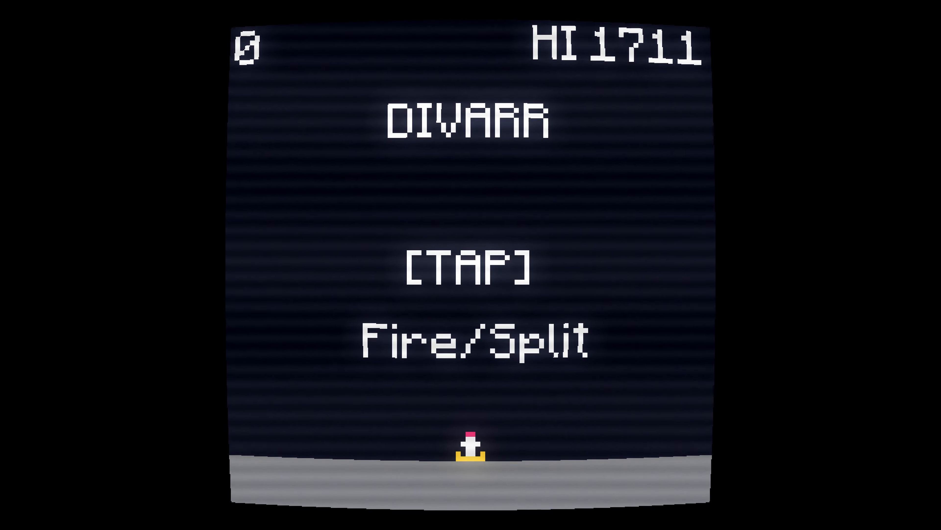
pyautogui.click(470, 448)
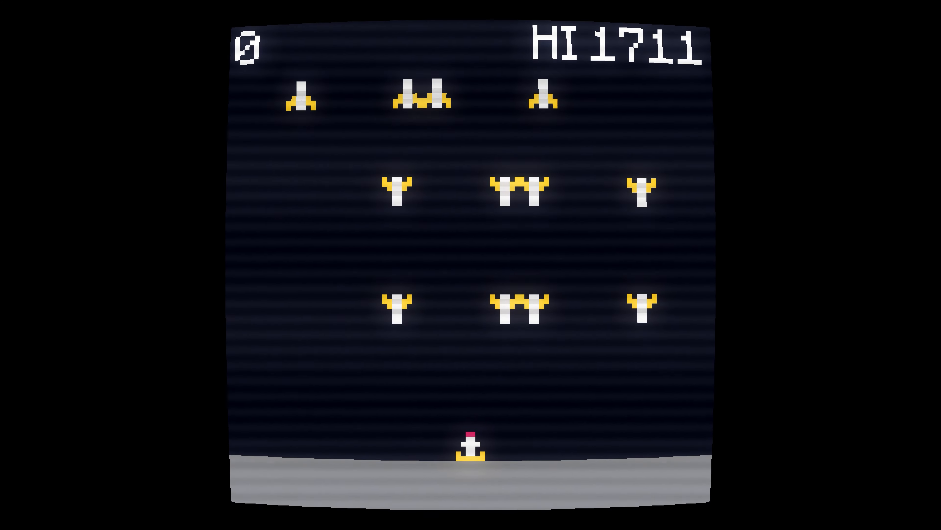